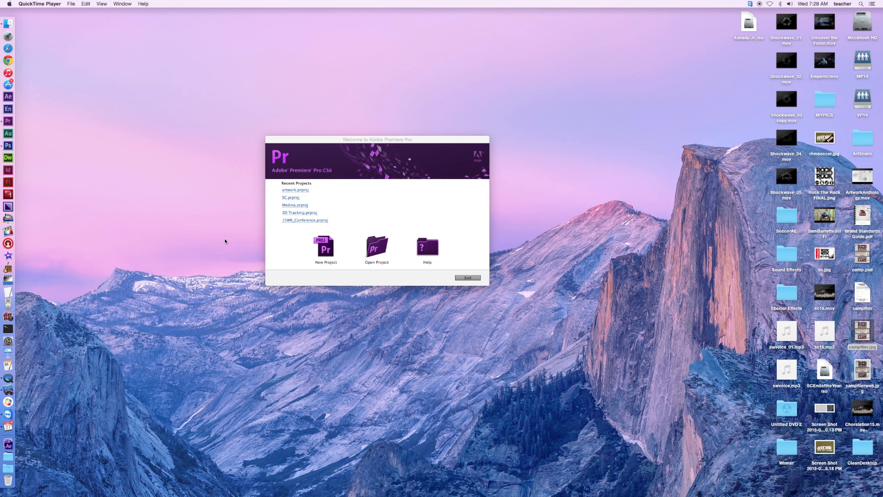
pyautogui.moveTo(200, 194)
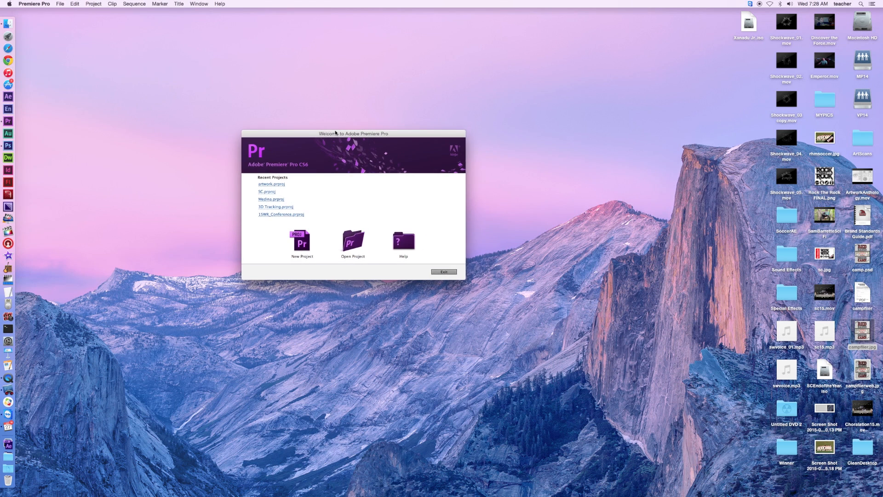
pyautogui.moveTo(34, 94)
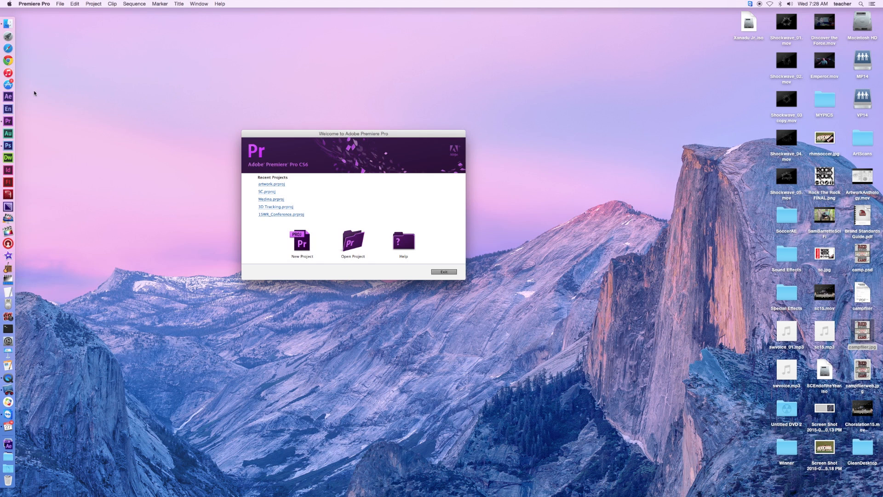
pyautogui.moveTo(24, 119)
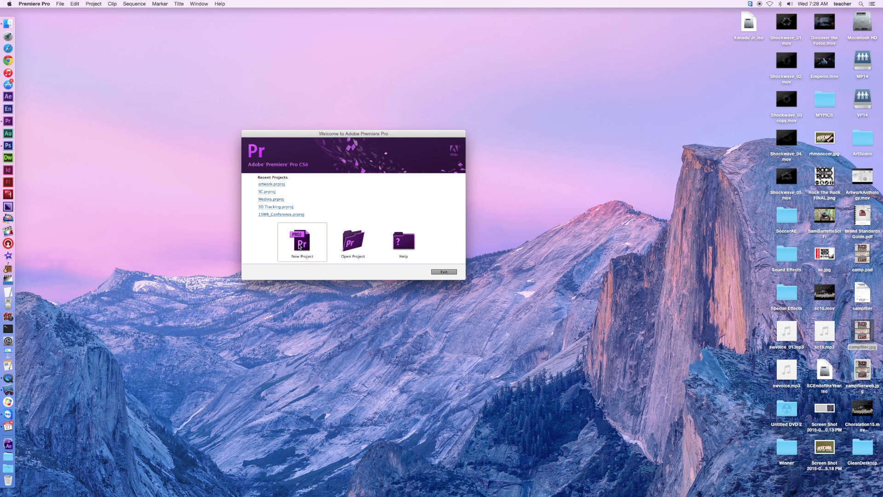
# - Start a new project saved in Documents and name it 'Sample'
pyautogui.click(302, 242)
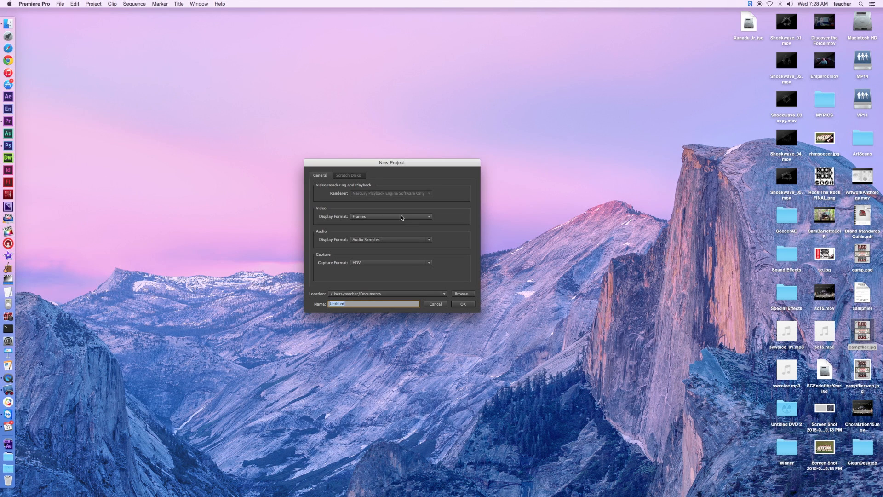
pyautogui.moveTo(392, 162); pyautogui.dragTo(369, 129)
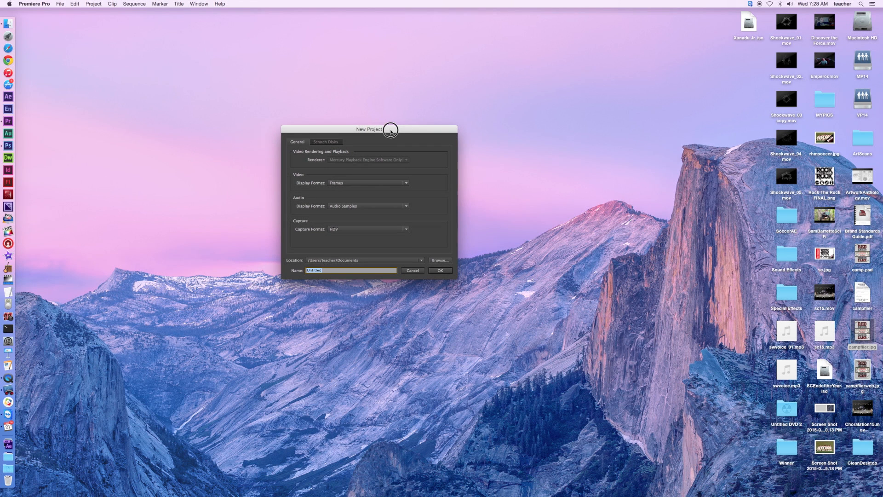
pyautogui.moveTo(333, 219)
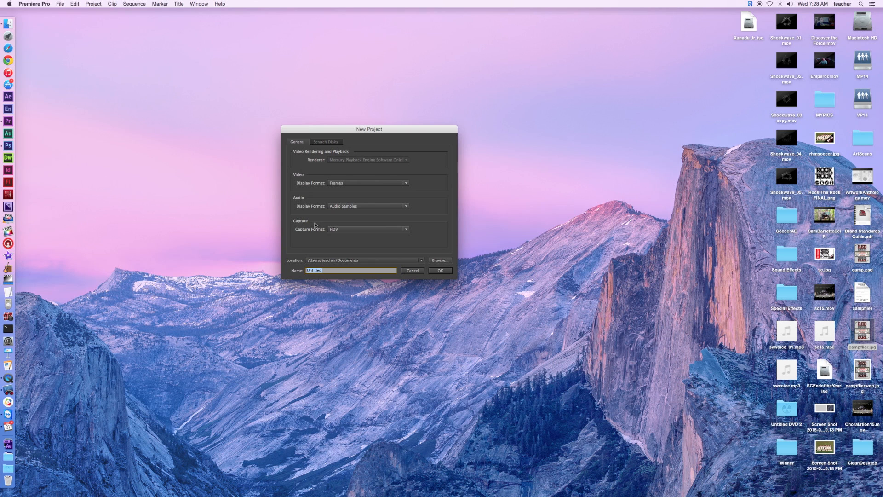
pyautogui.moveTo(344, 242)
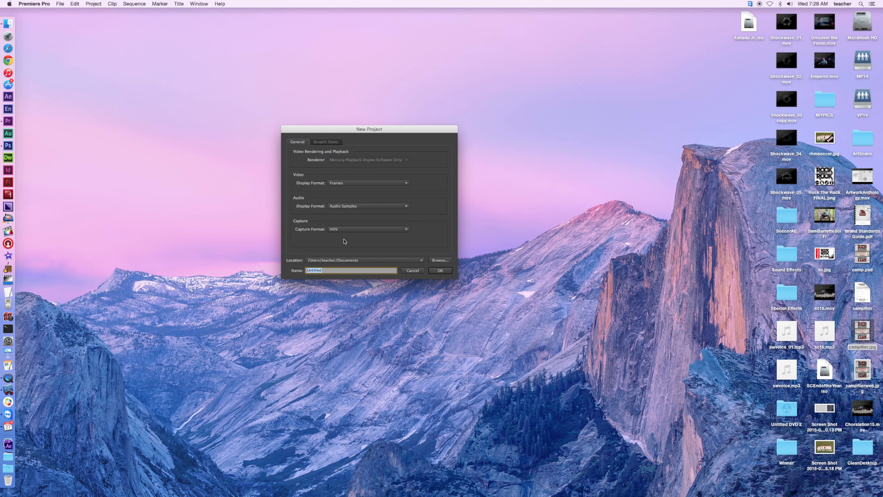
pyautogui.moveTo(333, 276)
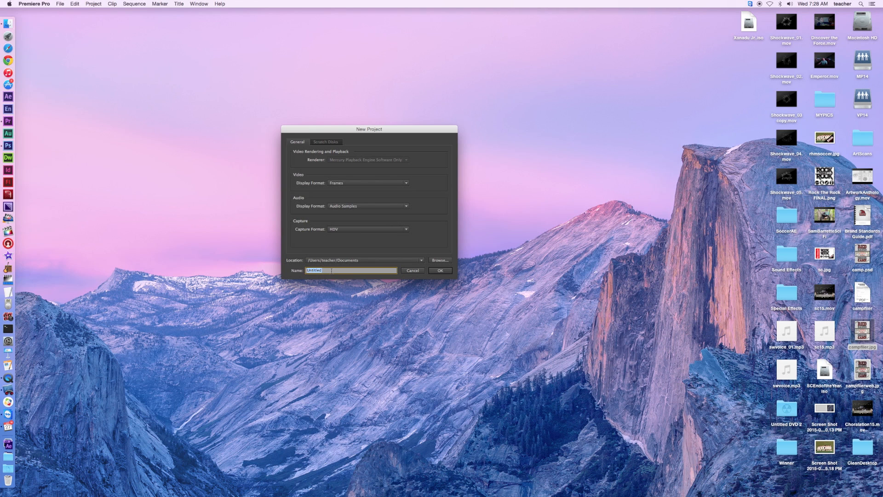
pyautogui.write('Samp')
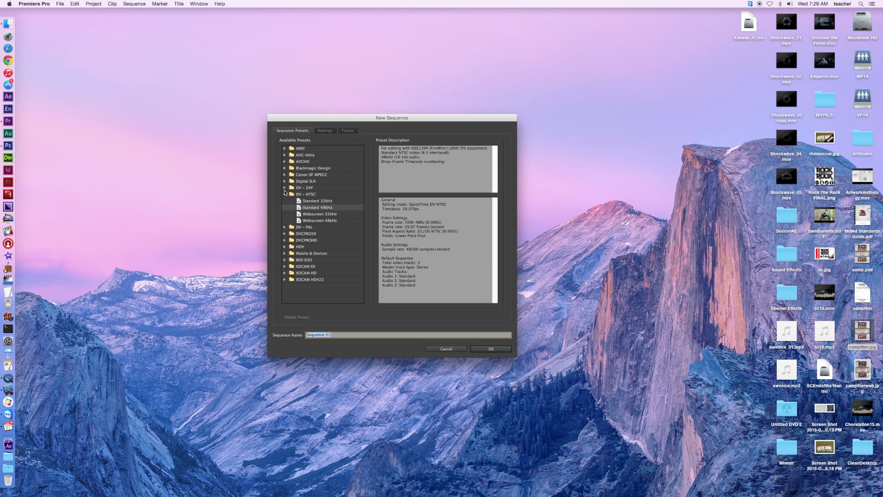
pyautogui.moveTo(284, 196)
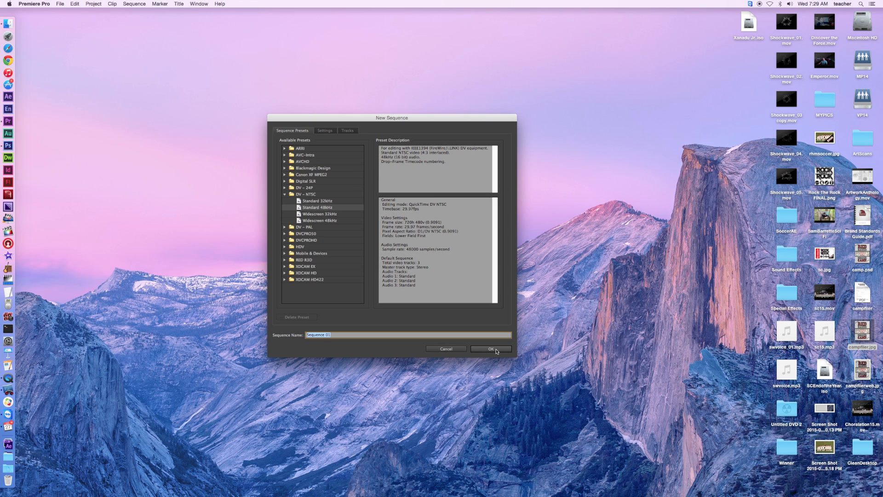
# - Create Sequence 01 with the DV-NTSC Standard 48kHz preset
pyautogui.click(490, 347)
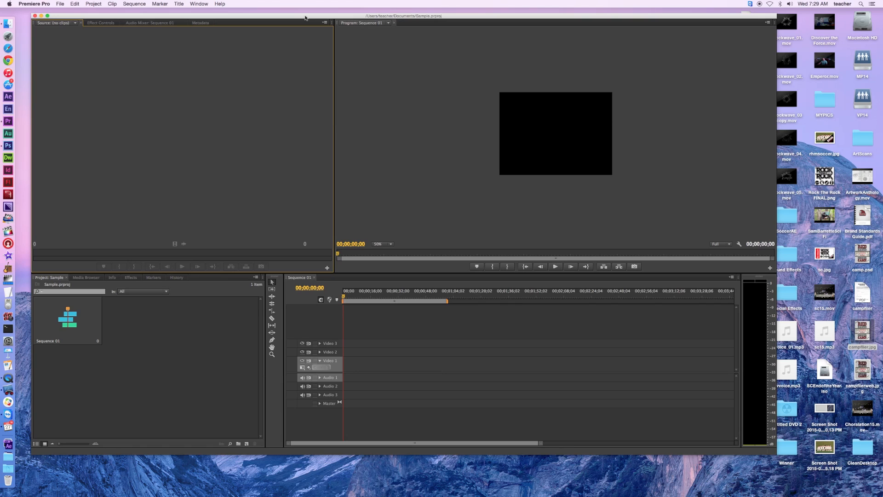
pyautogui.moveTo(297, 192)
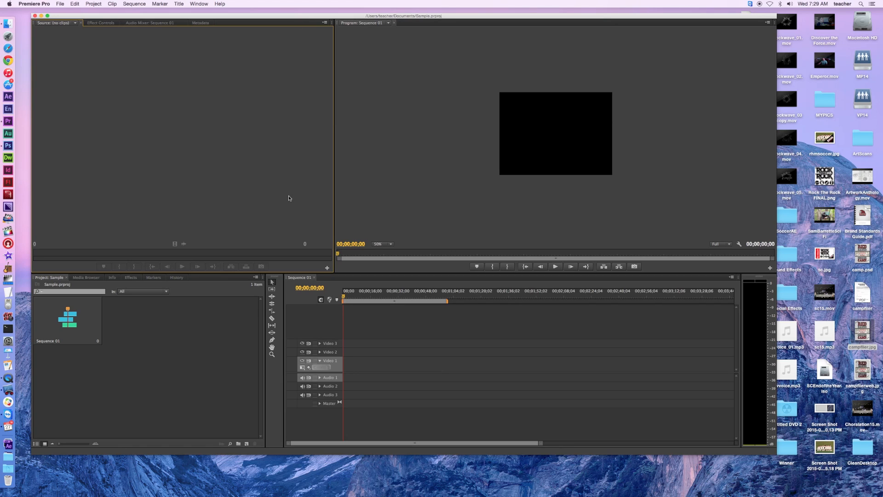
pyautogui.moveTo(76, 339)
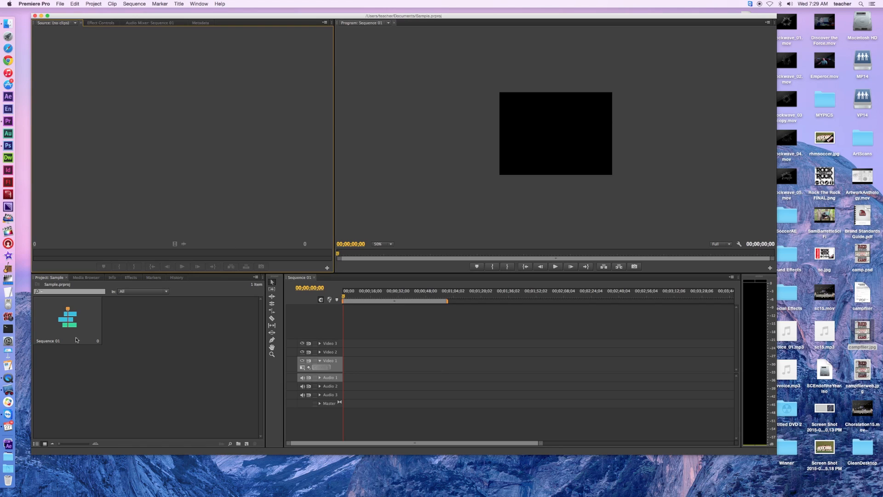
pyautogui.moveTo(152, 355)
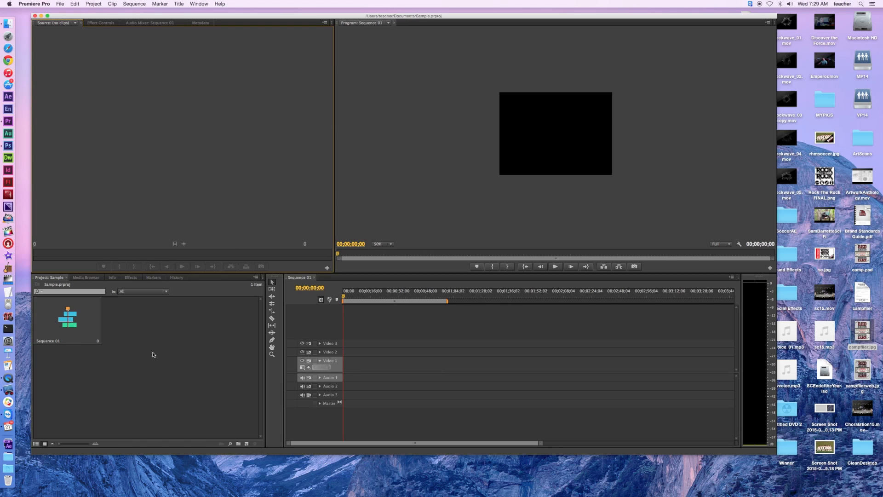
pyautogui.moveTo(211, 190)
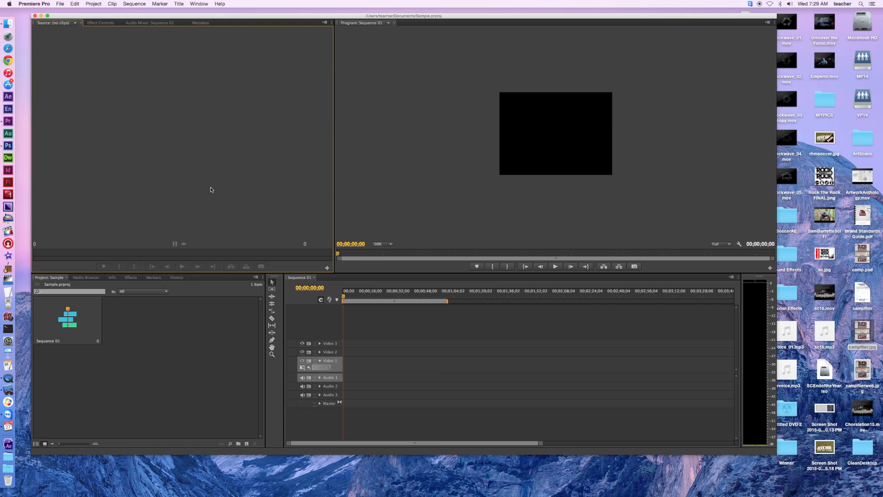
pyautogui.moveTo(181, 309)
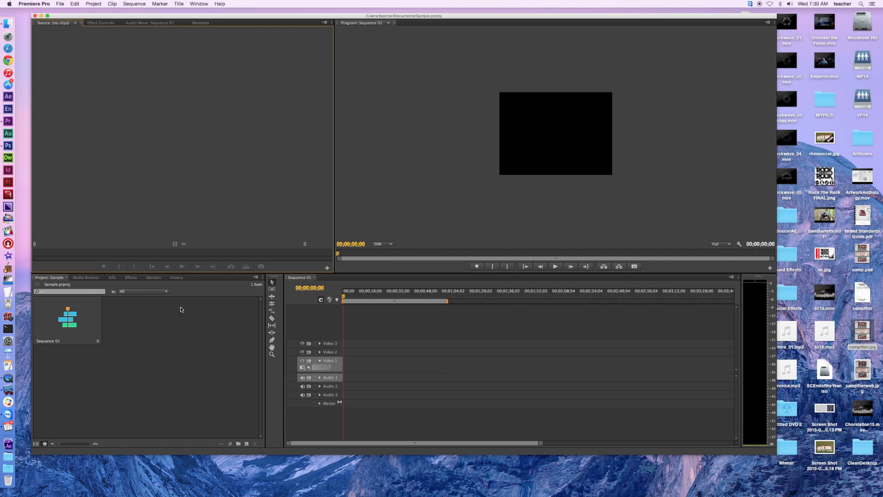
pyautogui.moveTo(122, 336)
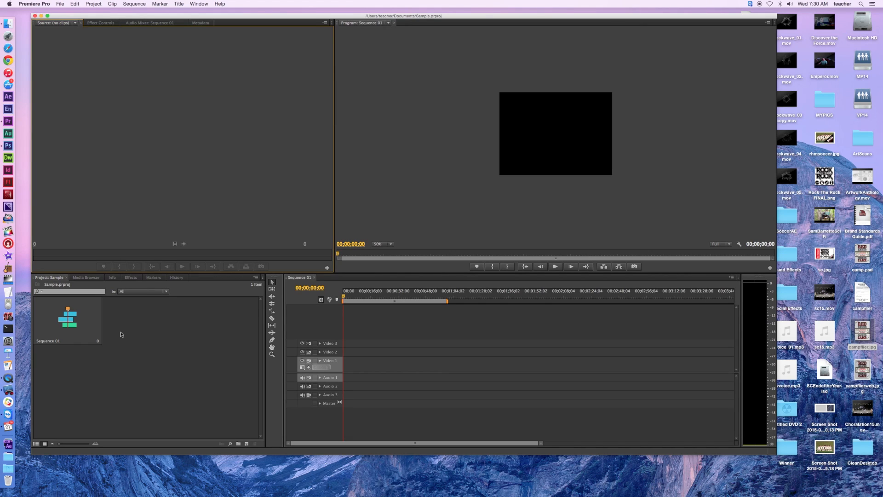
pyautogui.moveTo(355, 213)
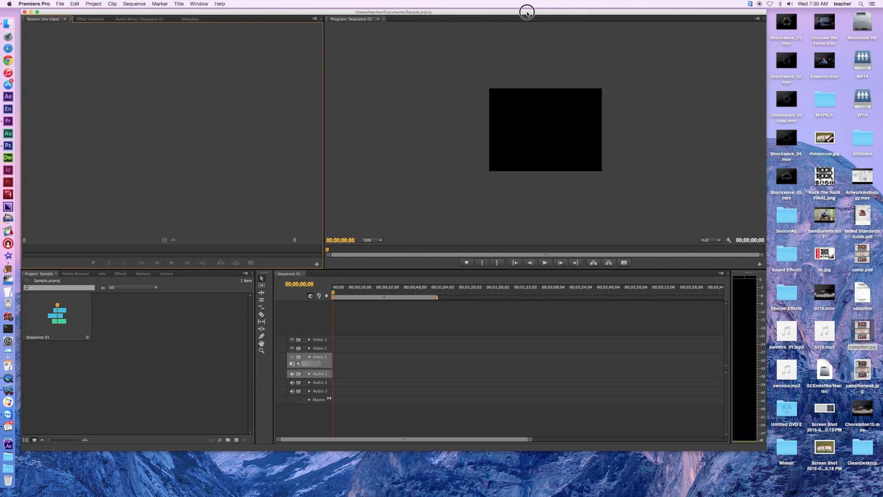
pyautogui.moveTo(526, 12)
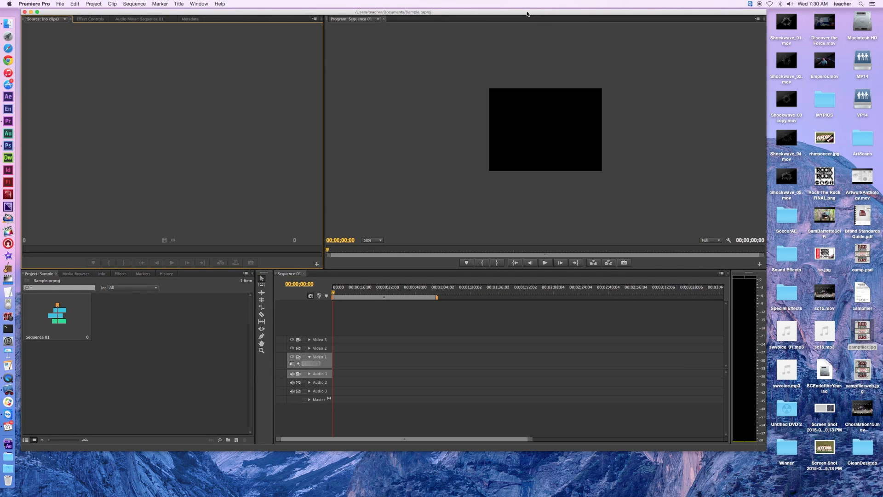
pyautogui.moveTo(820, 81)
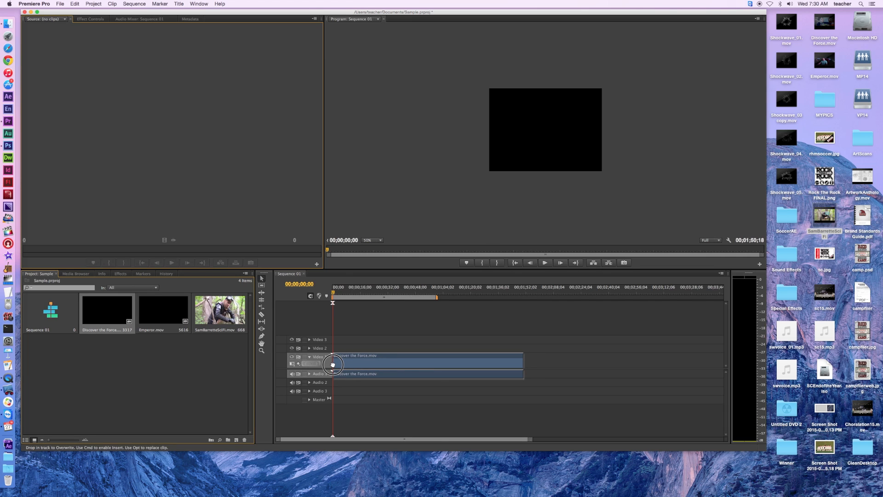
# - Place Discover the Force.mov on Video 1 at the sequence start
pyautogui.click(332, 364)
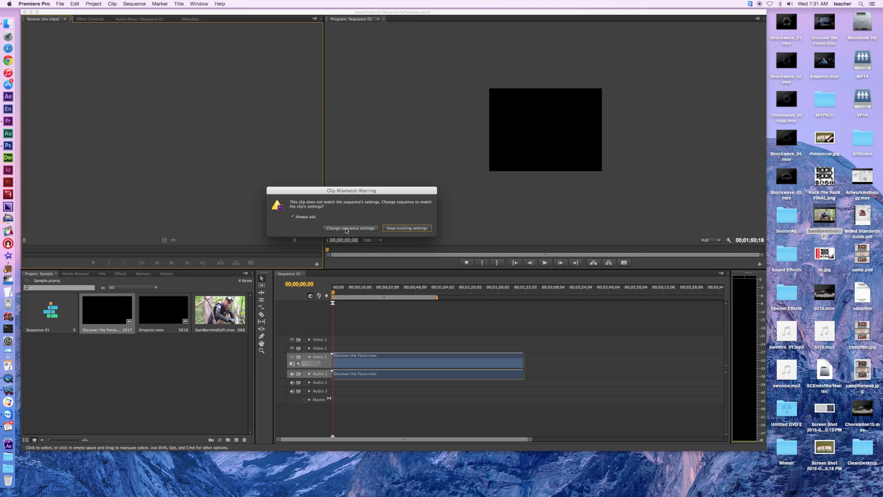
# - Change Sequence 01's settings to match the clip, then line up Emperor.mov and SamBarretteSciFi.mov after it
pyautogui.click(406, 227)
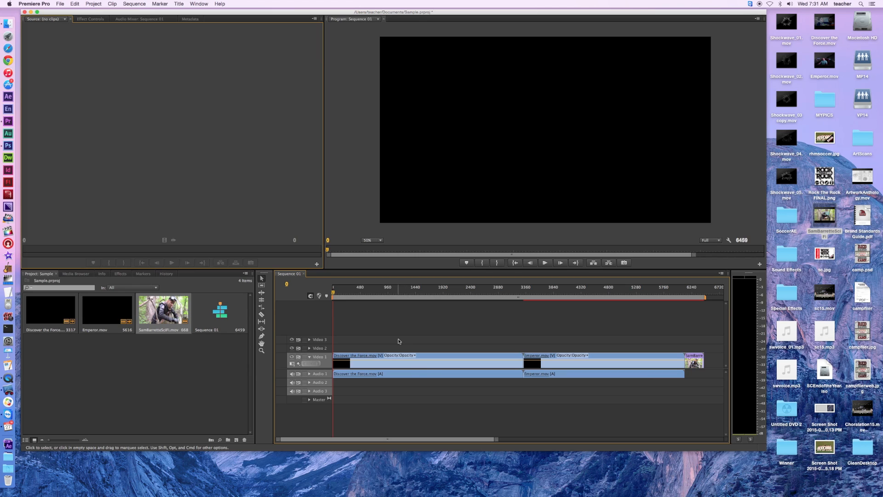
pyautogui.moveTo(526, 365)
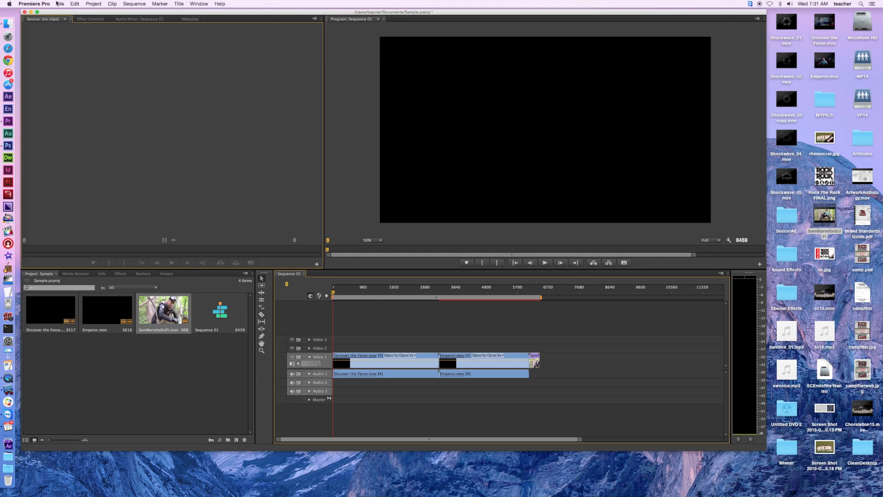
# - Add chapter markers at the start of each of the three clips on the sequence ruler
pyautogui.click(59, 4)
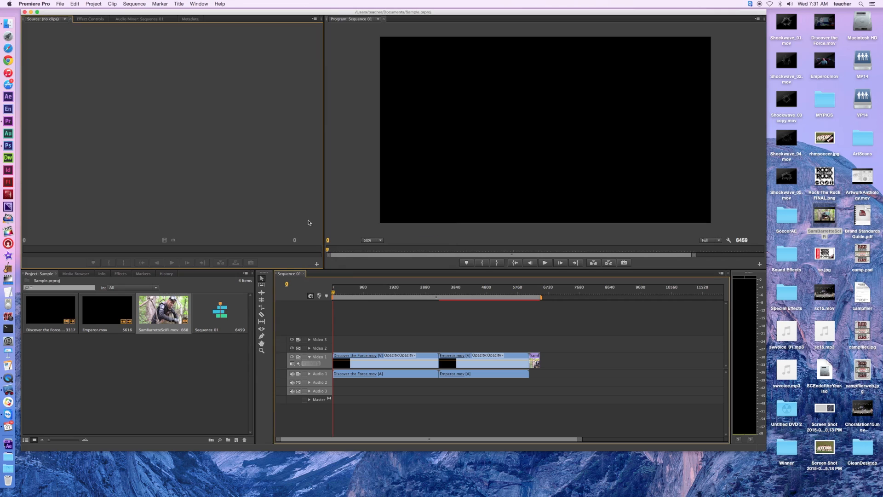
pyautogui.moveTo(278, 227)
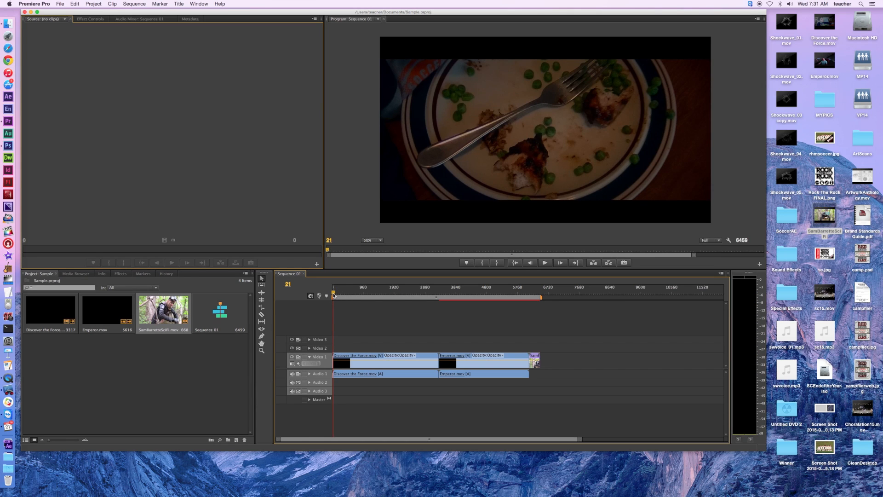
pyautogui.click(332, 294)
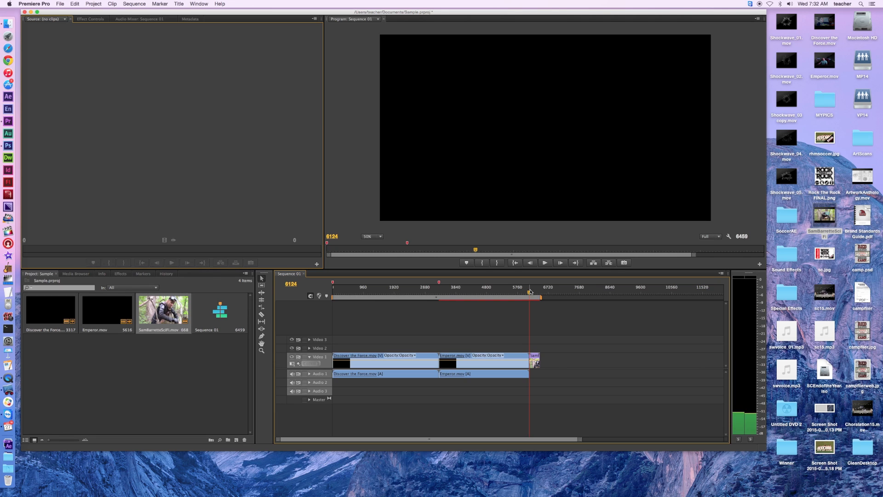
pyautogui.moveTo(319, 296)
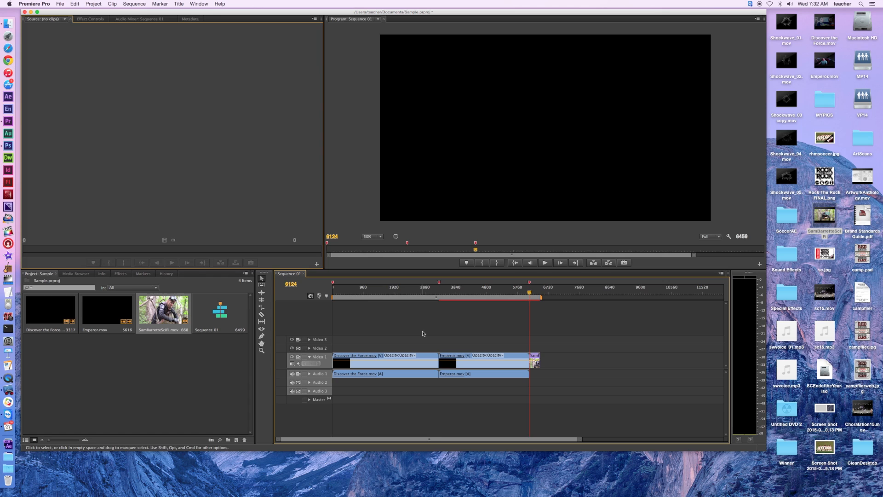
pyautogui.moveTo(287, 207)
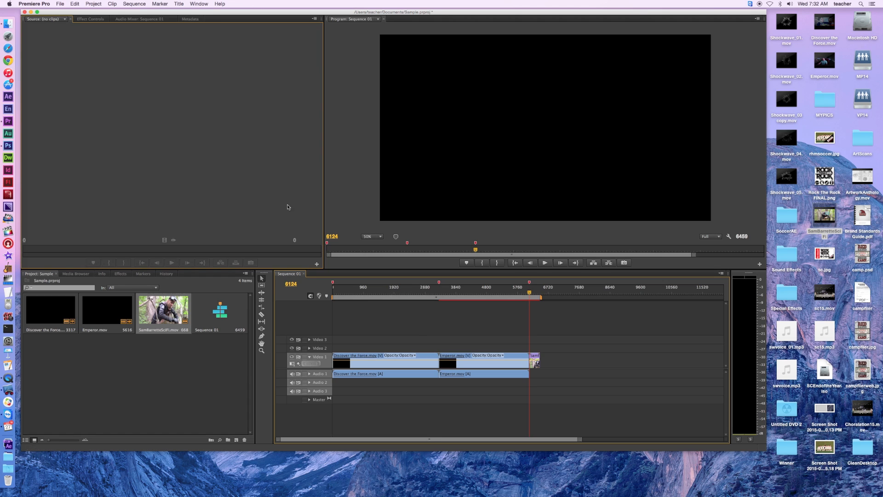
# - Save the Sample project with its three clips and markers
pyautogui.click(59, 4)
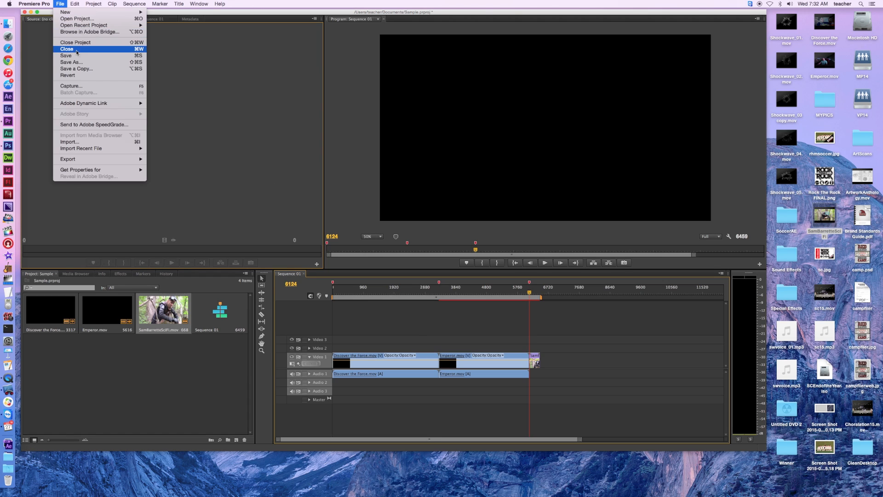
pyautogui.moveTo(67, 56)
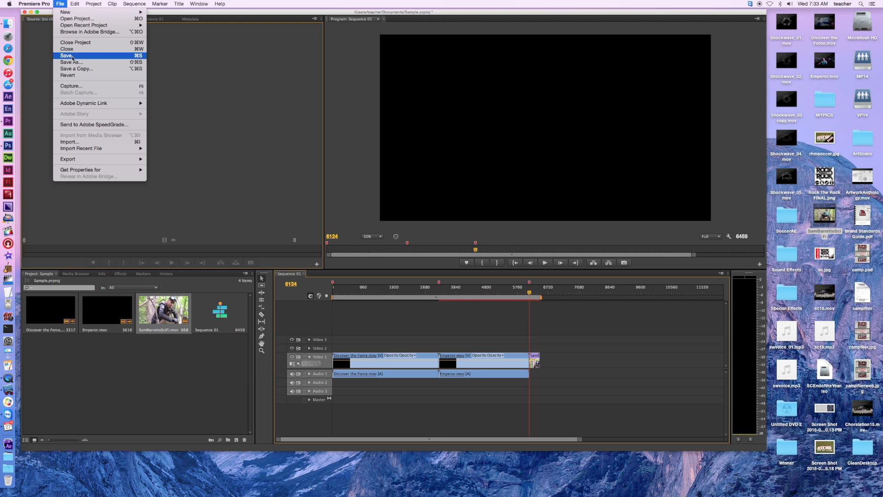
pyautogui.click(68, 56)
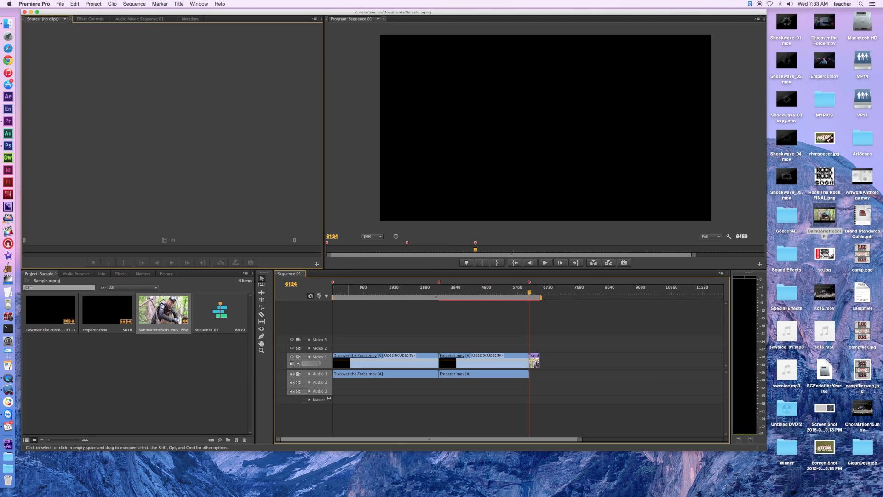
pyautogui.moveTo(404, 374)
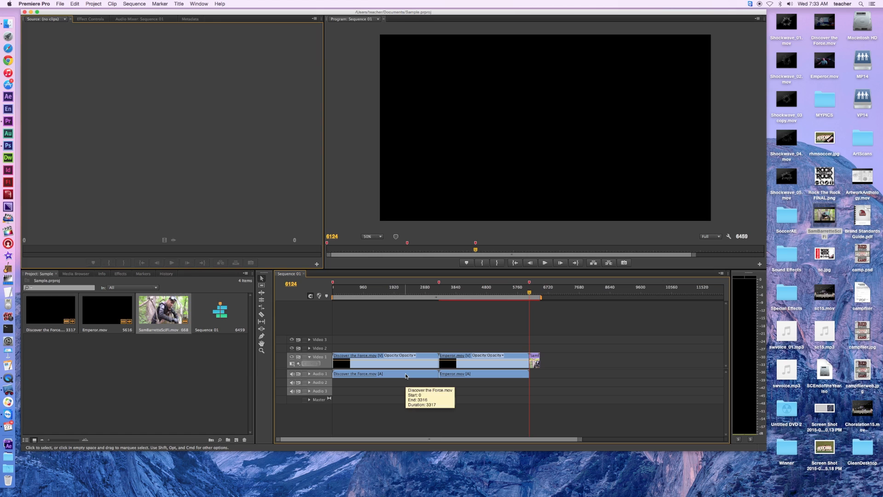
pyautogui.moveTo(416, 377)
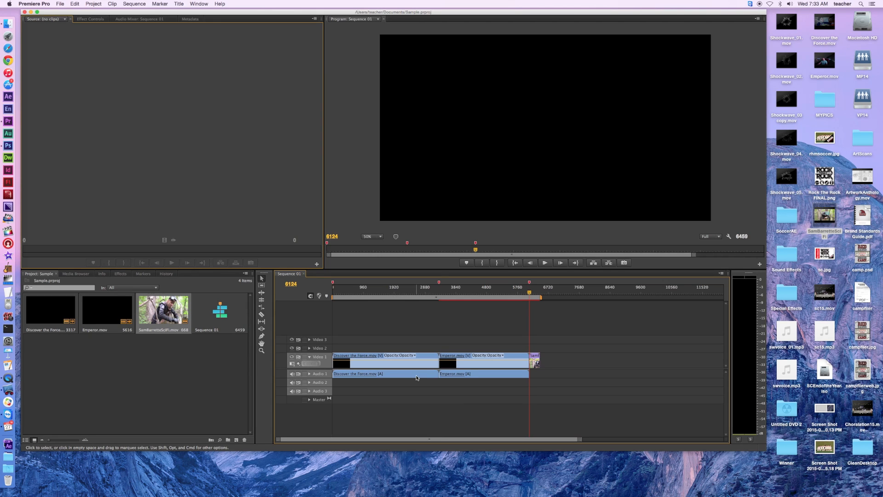
pyautogui.moveTo(104, 13)
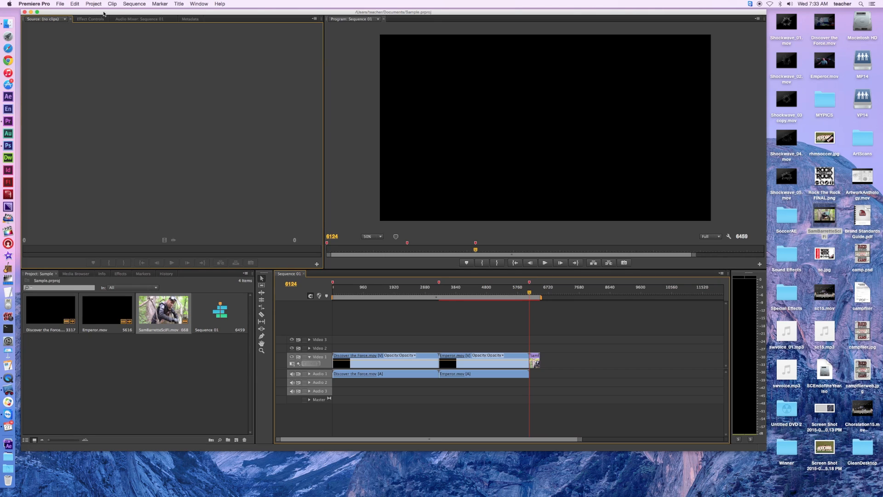